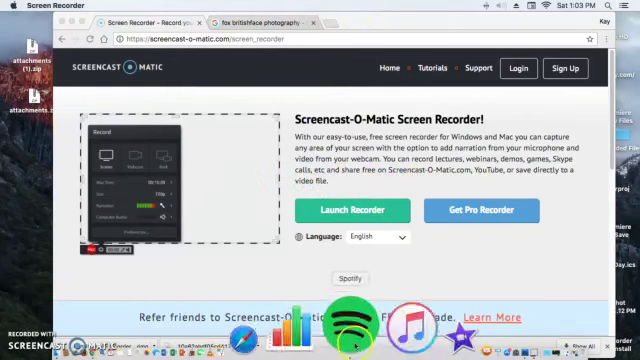
mouse_move(388, 318)
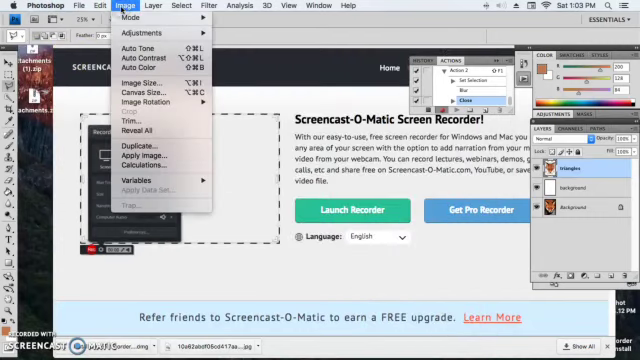
Dismiss the Image menu without choosing a command.
left_click(76, 8)
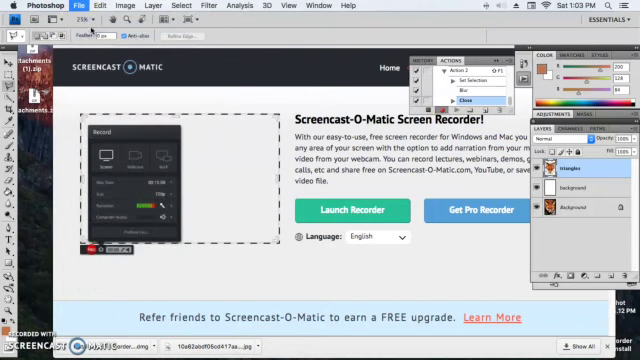
Open the fox face JPEG photo as a new document.
left_click(76, 8)
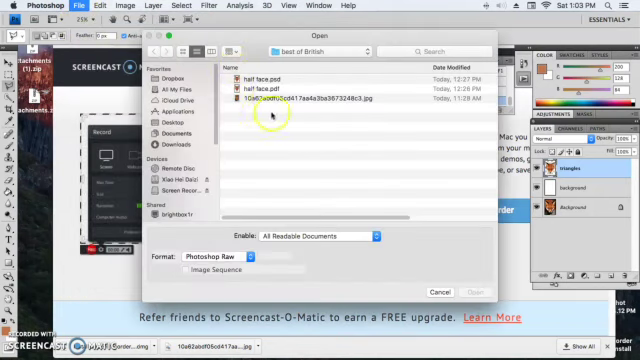
left_click(320, 100)
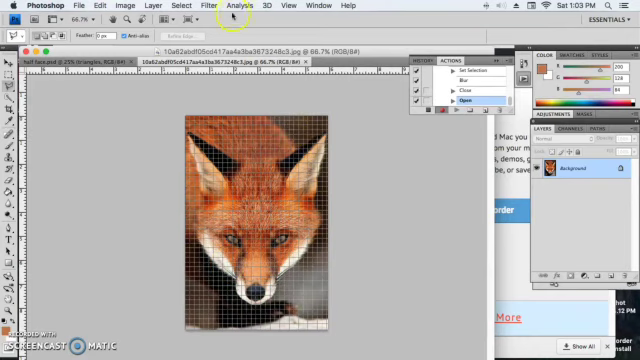
mouse_move(232, 216)
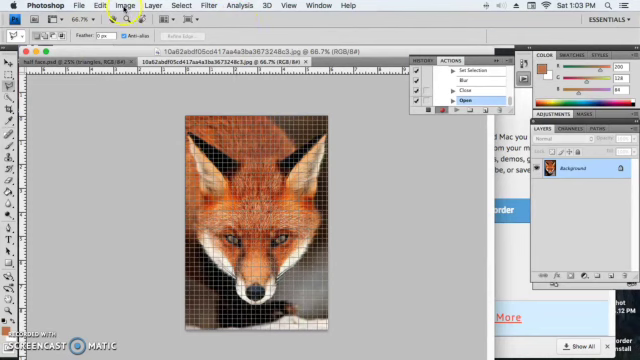
Set the fox photo's resolution to 300 pixels per inch in Image Size.
left_click(128, 18)
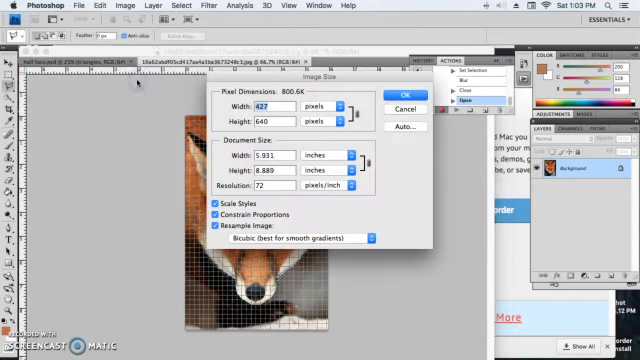
left_click(284, 188)
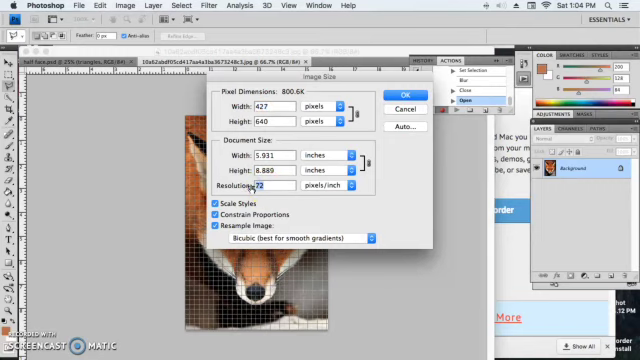
type("300")
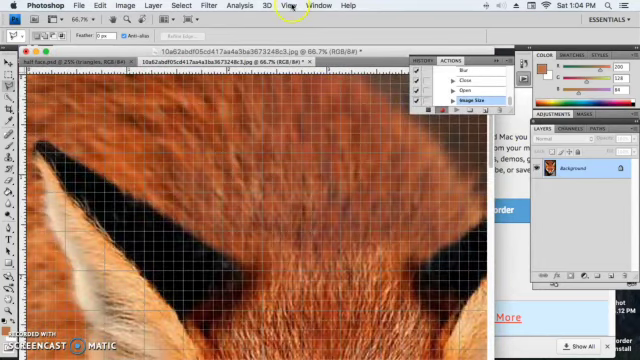
Zoom out via the View menu so the entire fox photo fits on screen.
left_click(288, 8)
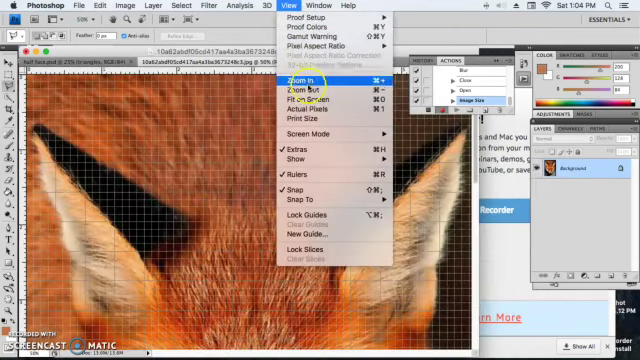
mouse_move(308, 92)
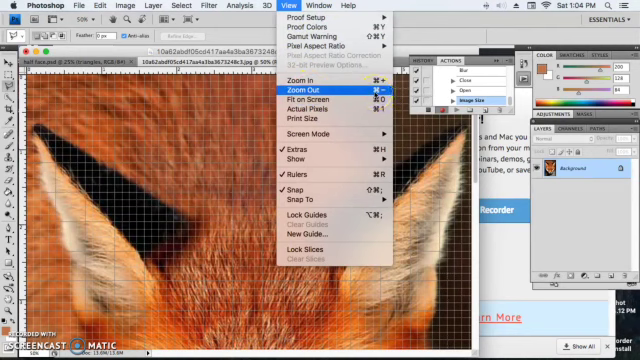
left_click(304, 86)
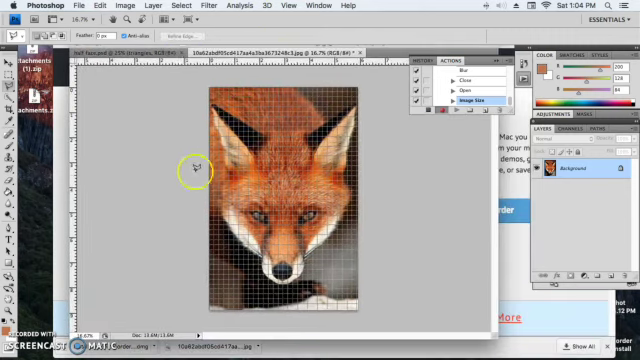
mouse_move(304, 58)
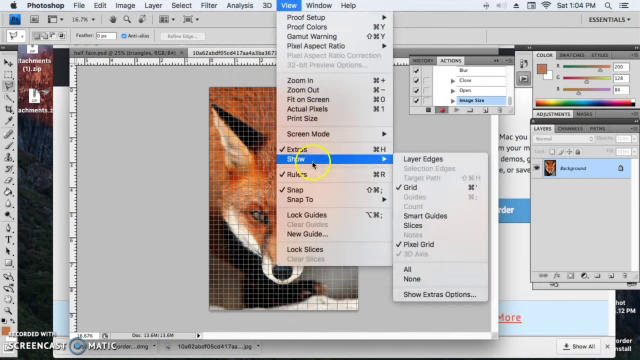
mouse_move(304, 184)
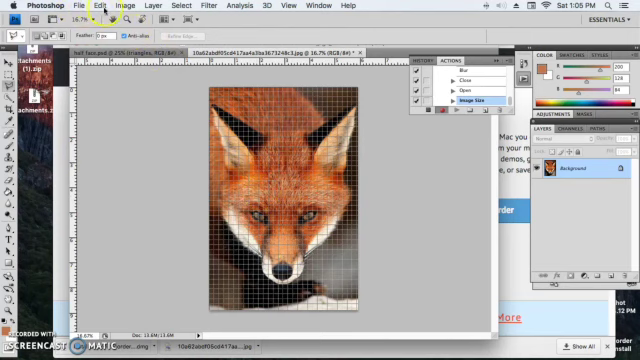
Reach Preferences > Guides, Grid & Slices and select the Gridline every spacing value.
left_click(96, 8)
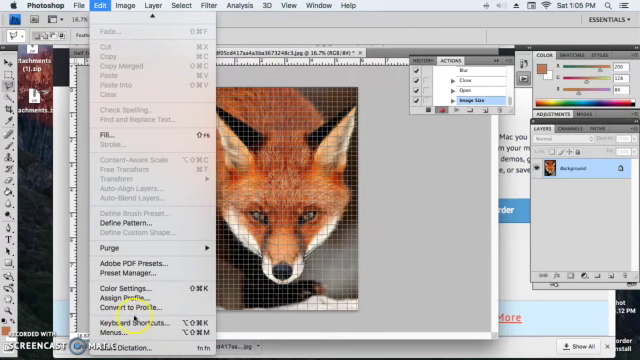
left_click(26, 6)
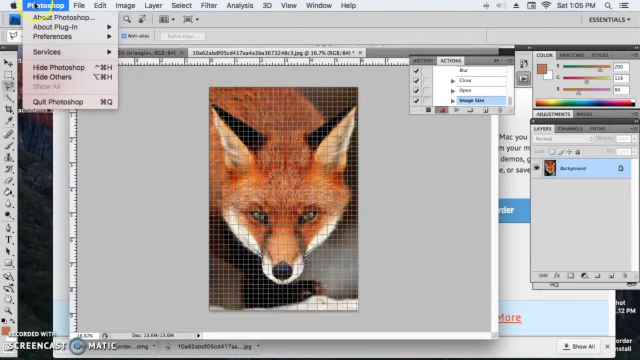
left_click(52, 46)
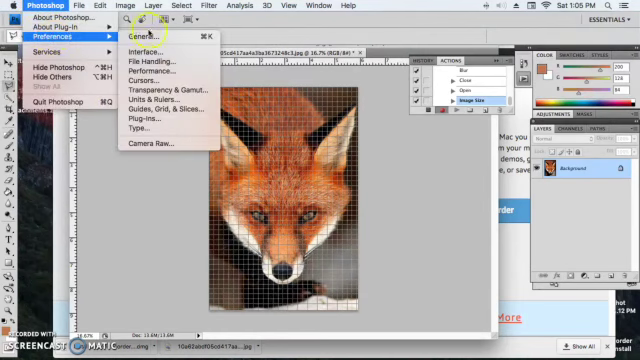
mouse_move(160, 98)
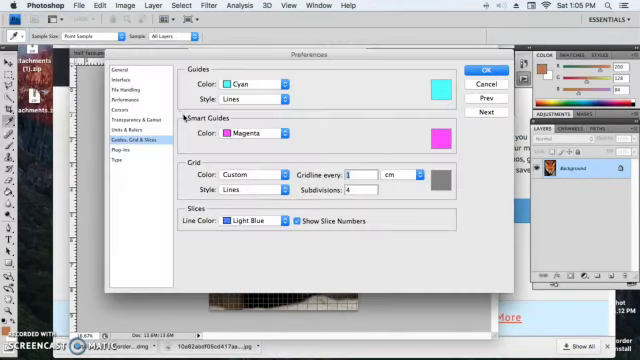
left_click(350, 172)
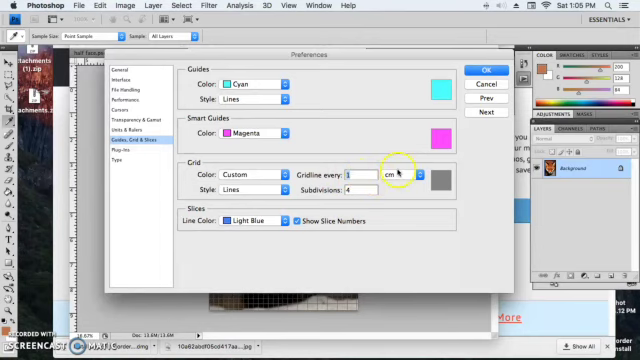
left_click(480, 70)
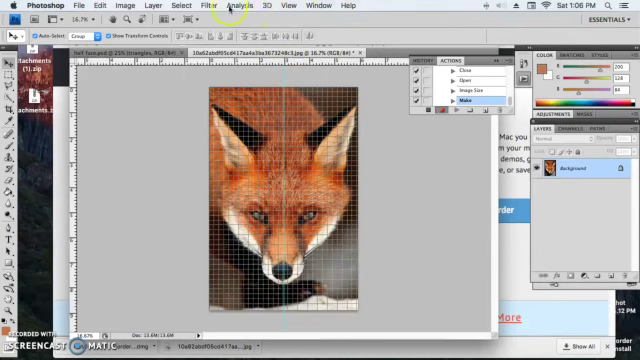
left_click(262, 8)
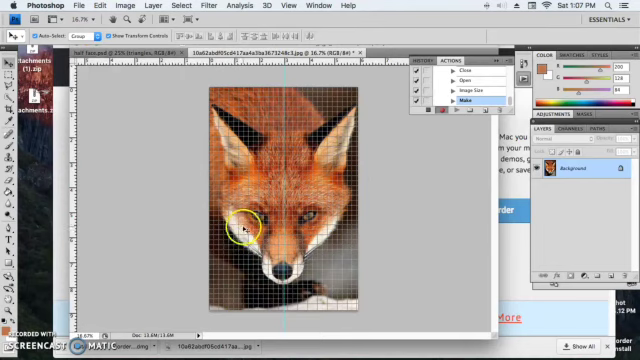
mouse_move(372, 204)
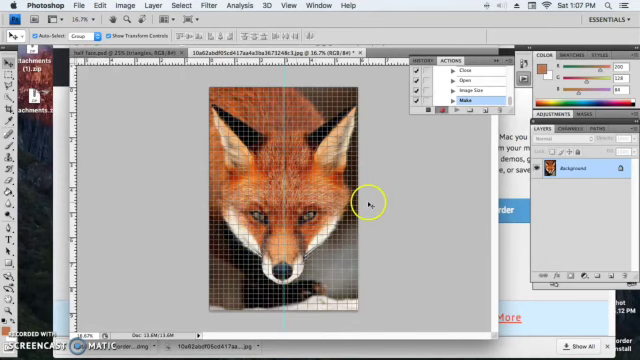
mouse_move(320, 104)
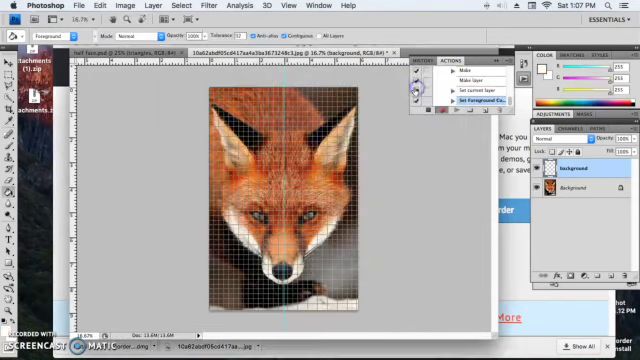
Reset the foreground and background colours to their defaults.
left_click(272, 160)
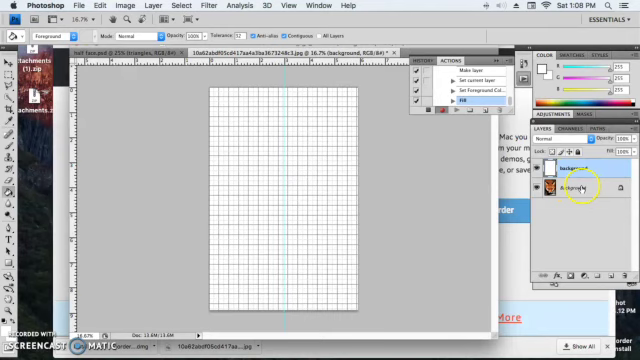
Duplicate the Background fox photo layer from the Layers panel.
left_click(570, 188)
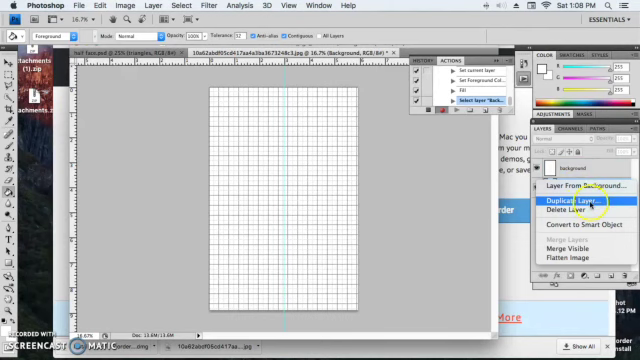
left_click(584, 198)
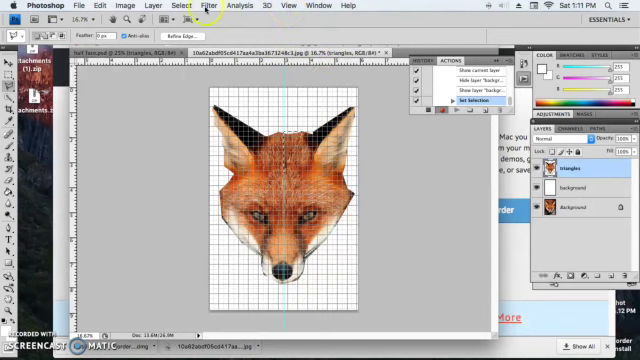
Apply Filter > Blur > Average to the current selection on the fox head.
left_click(210, 8)
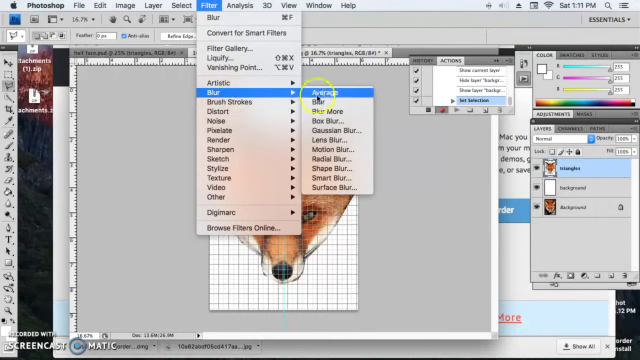
left_click(324, 94)
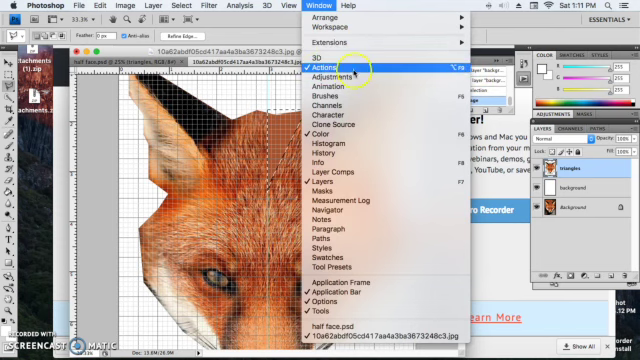
Show the Actions panel from the Window menu.
left_click(324, 68)
type("triangle")
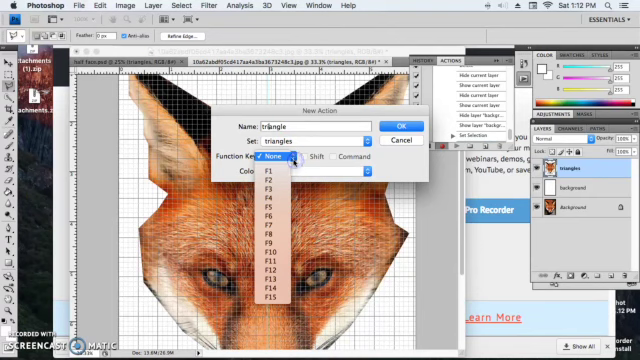
mouse_move(300, 156)
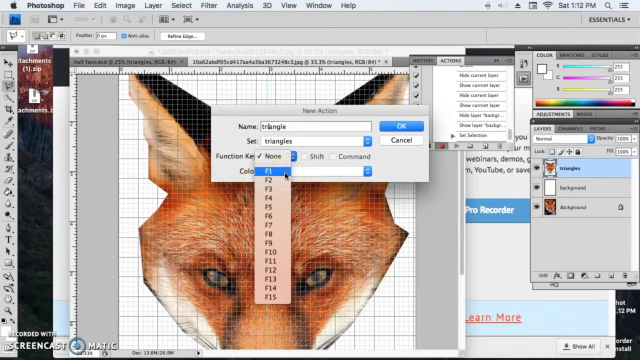
Assign the triangle action an F1 shortcut with a modifier and start recording it.
left_click(284, 192)
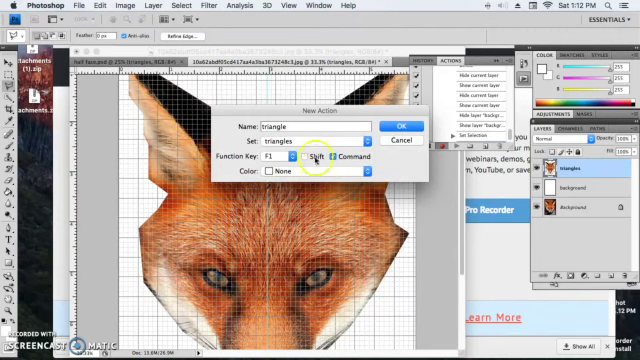
left_click(314, 158)
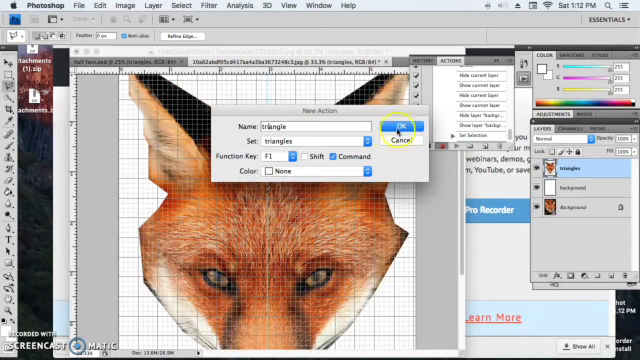
left_click(398, 128)
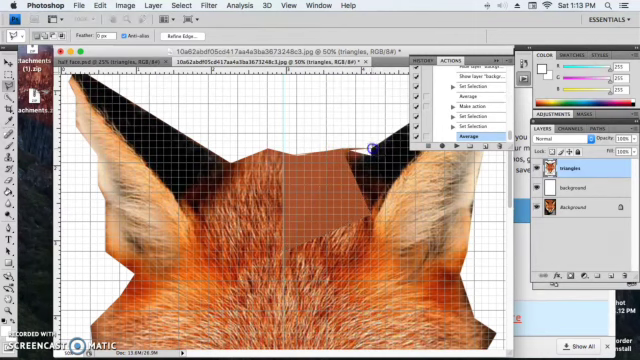
mouse_move(344, 160)
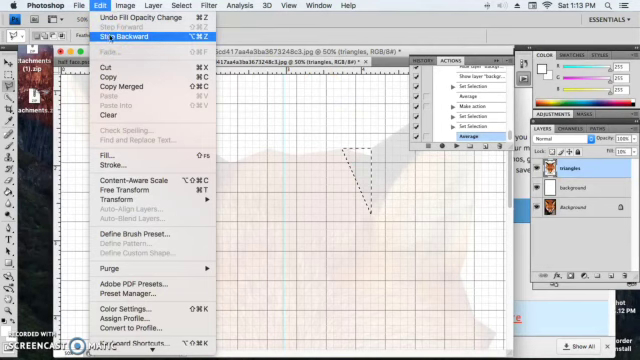
Step backward twice to revert the fox layer's fill opacity change and last edit.
left_click(116, 38)
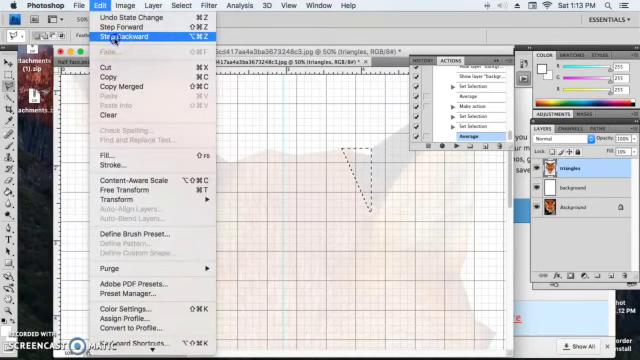
left_click(116, 36)
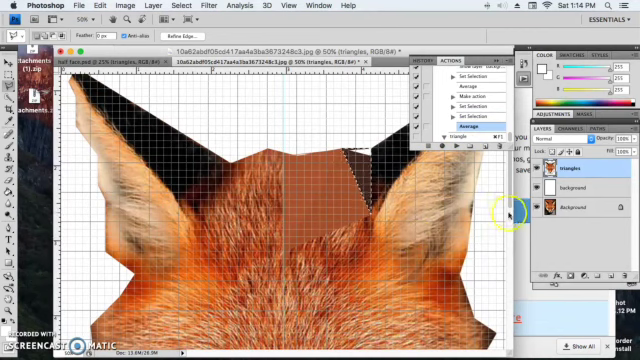
mouse_move(340, 210)
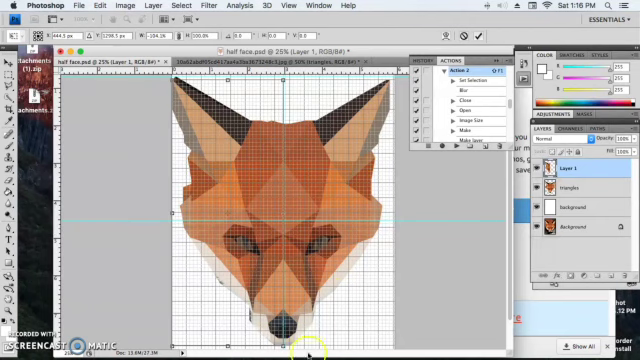
mouse_move(172, 276)
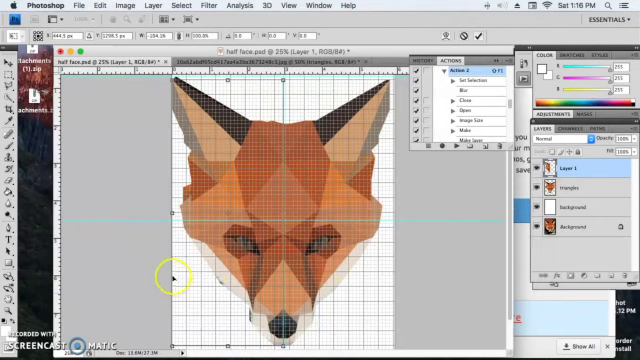